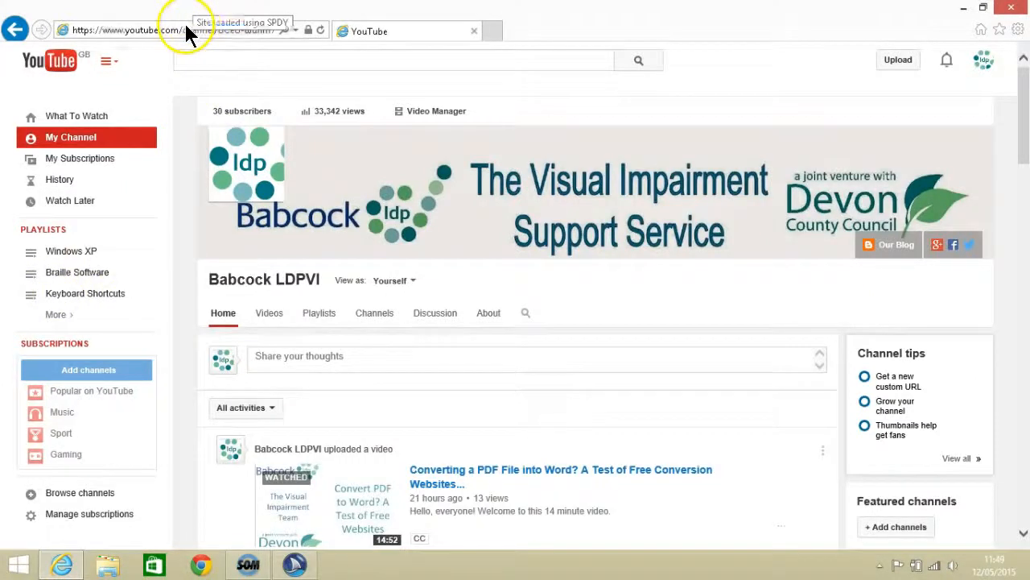
Navigate from the YouTube channel to tesco.com via the address bar
{"action": "type", "text": "tesco.com/#"}
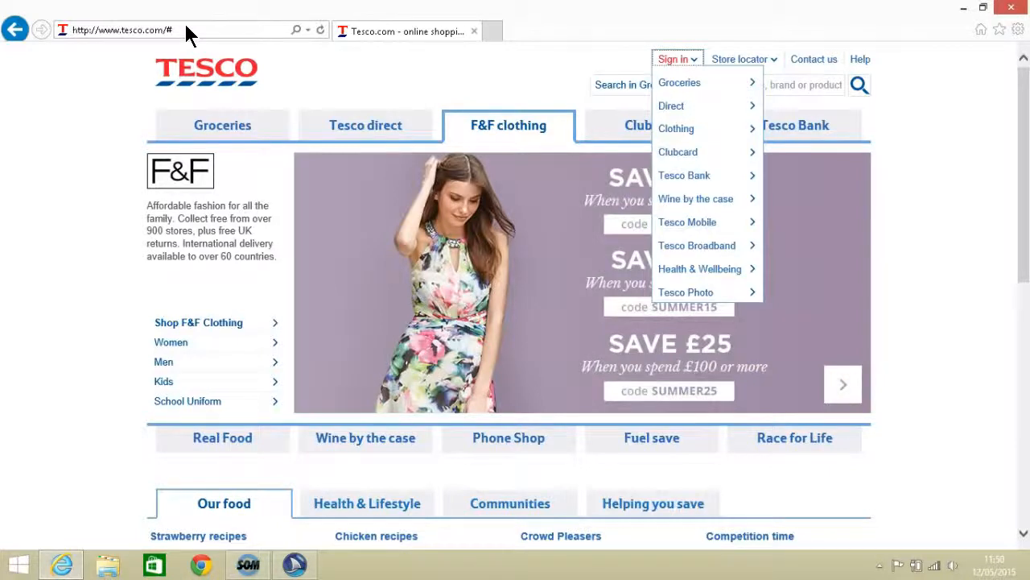
Choose Groceries from Sign in and reveal the Register here panel via 'Not registered yet?'
{"action": "left_click", "coordinate": [673, 59]}
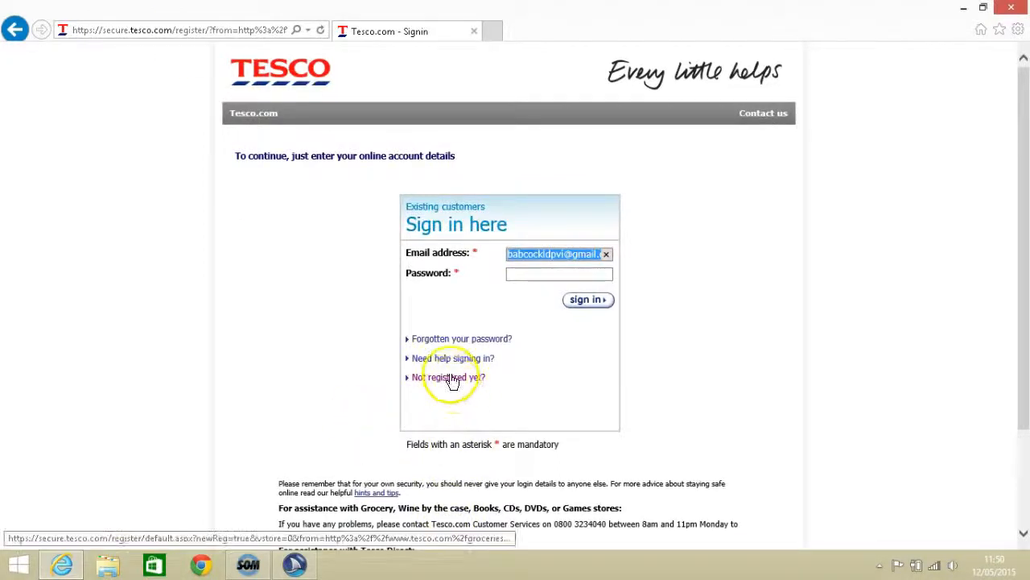
{"action": "left_click", "coordinate": [450, 376]}
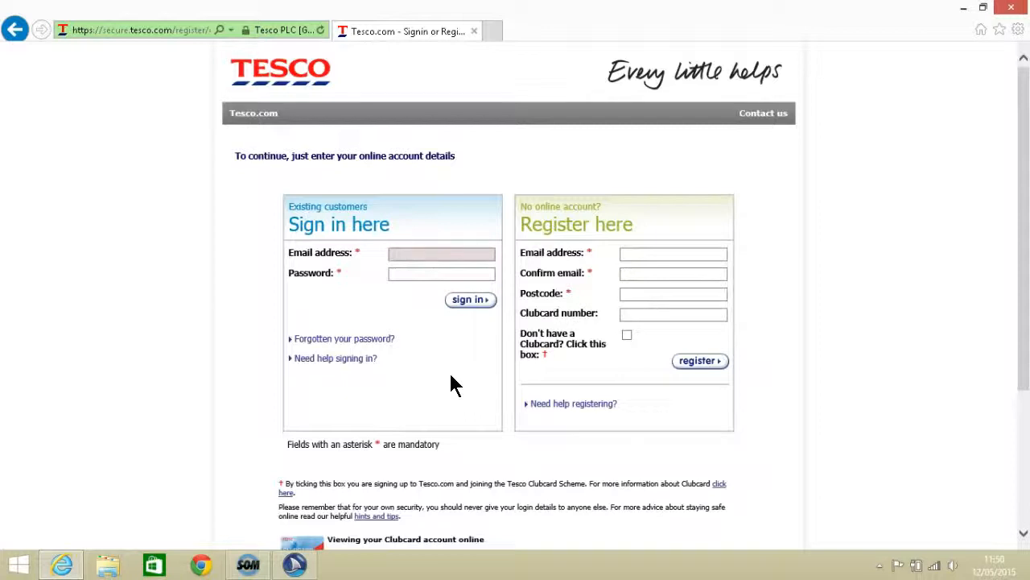
{"action": "left_click", "coordinate": [441, 253]}
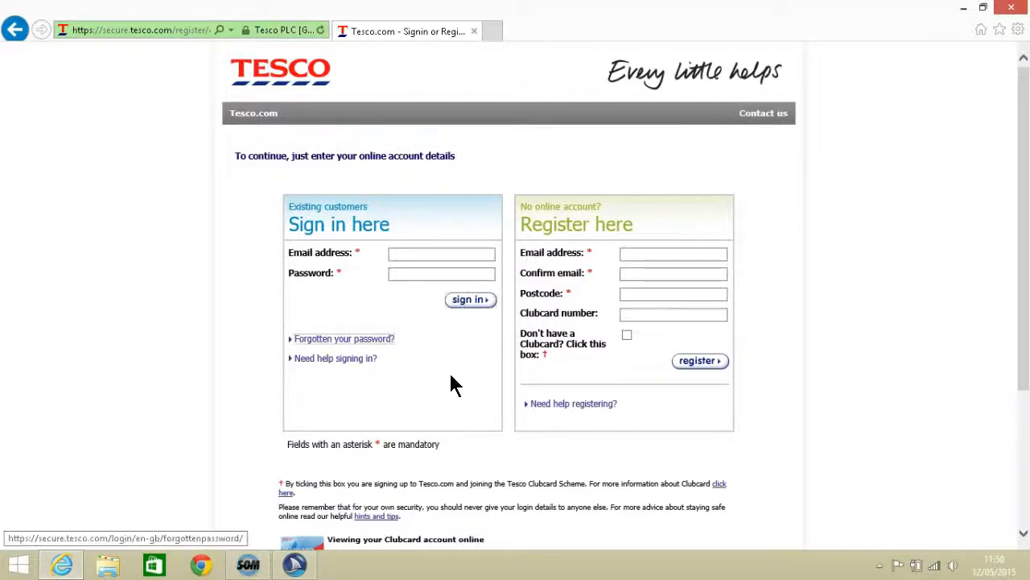
{"action": "left_click", "coordinate": [673, 252]}
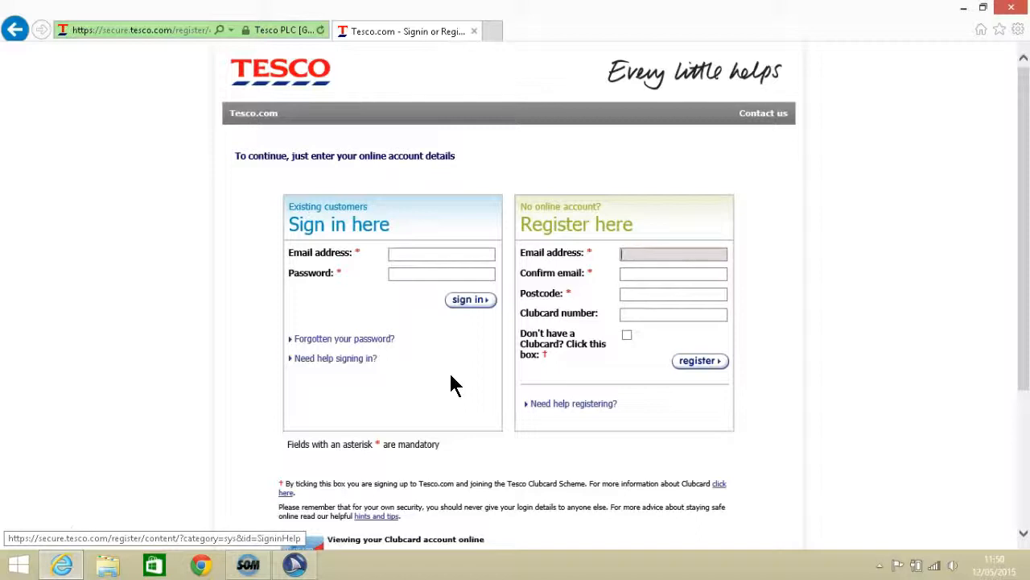
{"action": "left_click", "coordinate": [673, 254]}
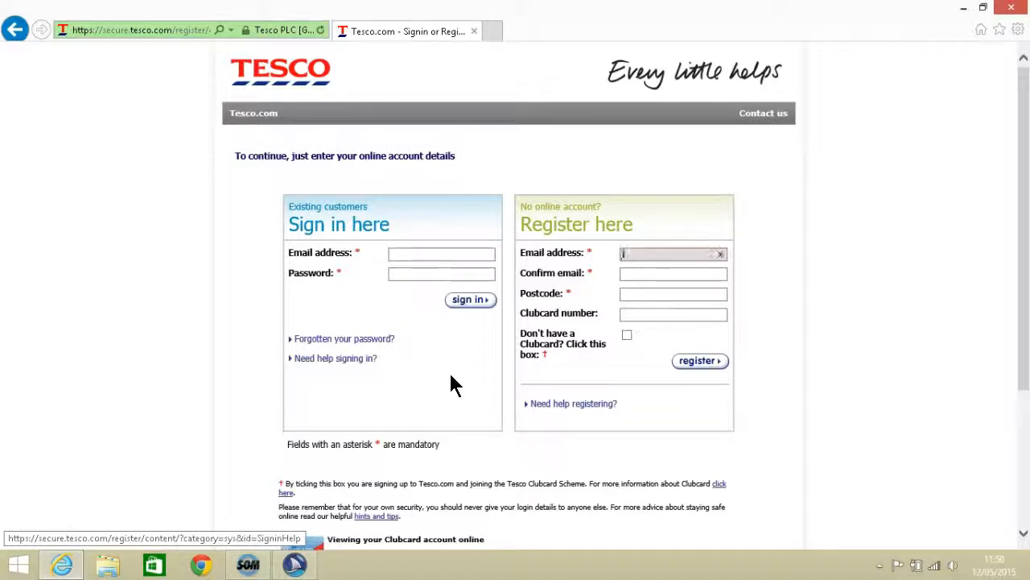
{"action": "type", "text": "jamesout"}
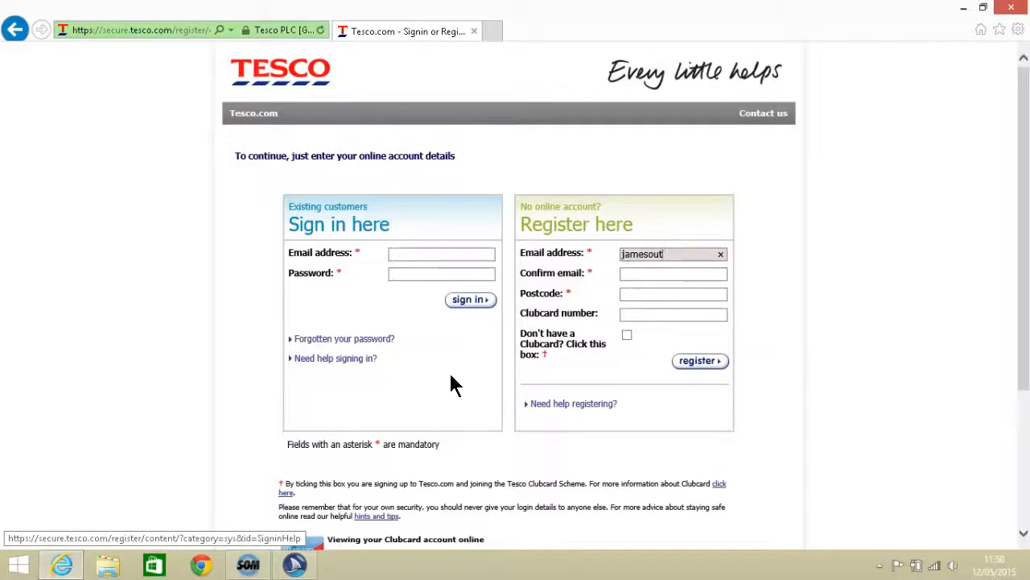
{"action": "type", "text": "jamesgra"}
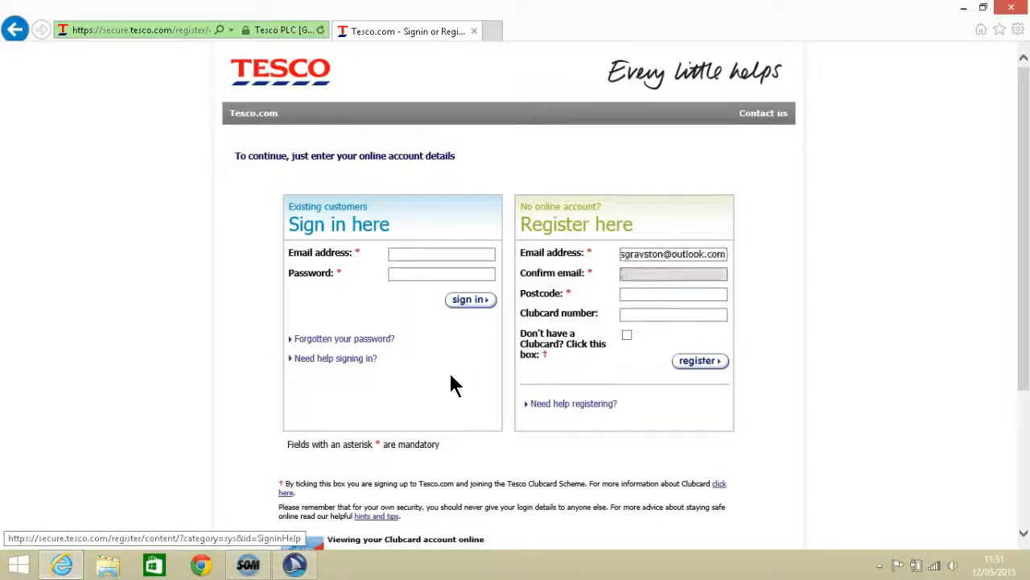
{"action": "type", "text": "james"}
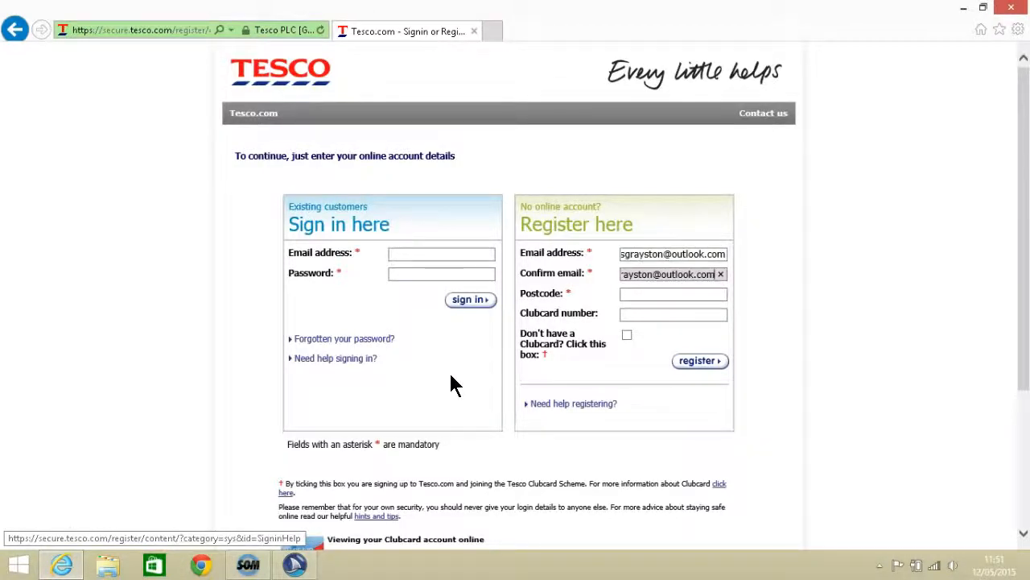
{"action": "left_click", "coordinate": [673, 293]}
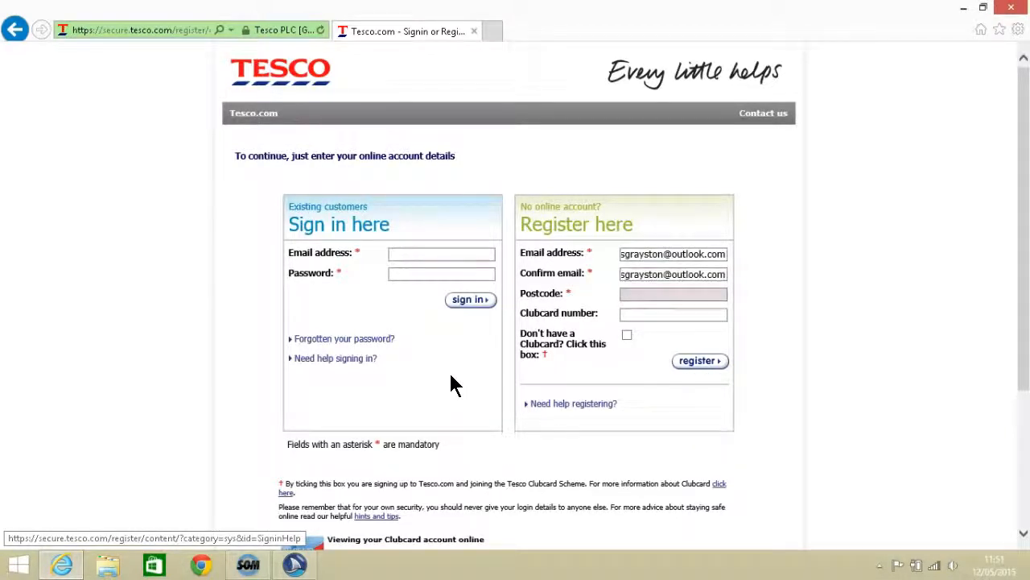
{"action": "left_click", "coordinate": [673, 293]}
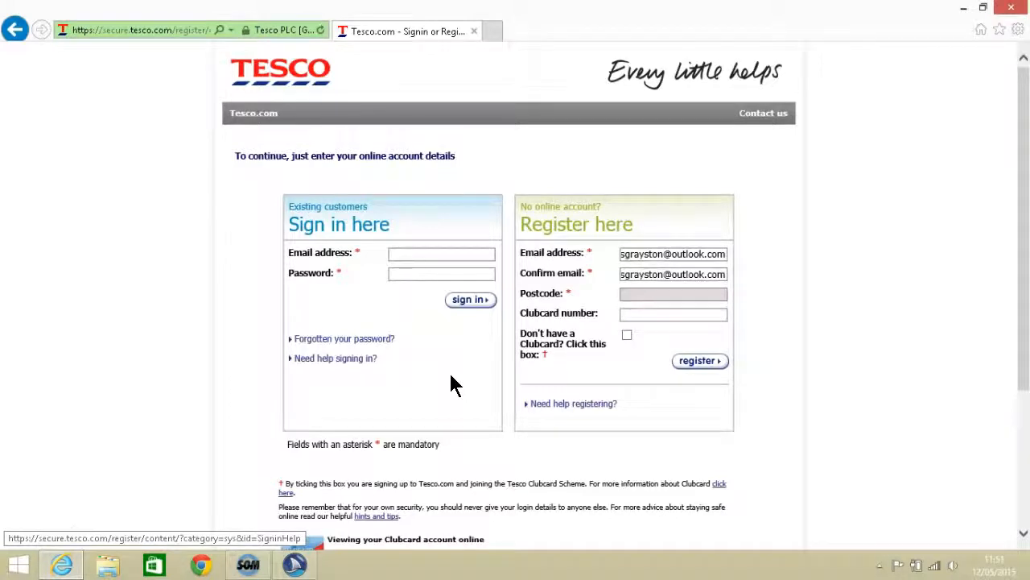
{"action": "type", "text": "EX1"}
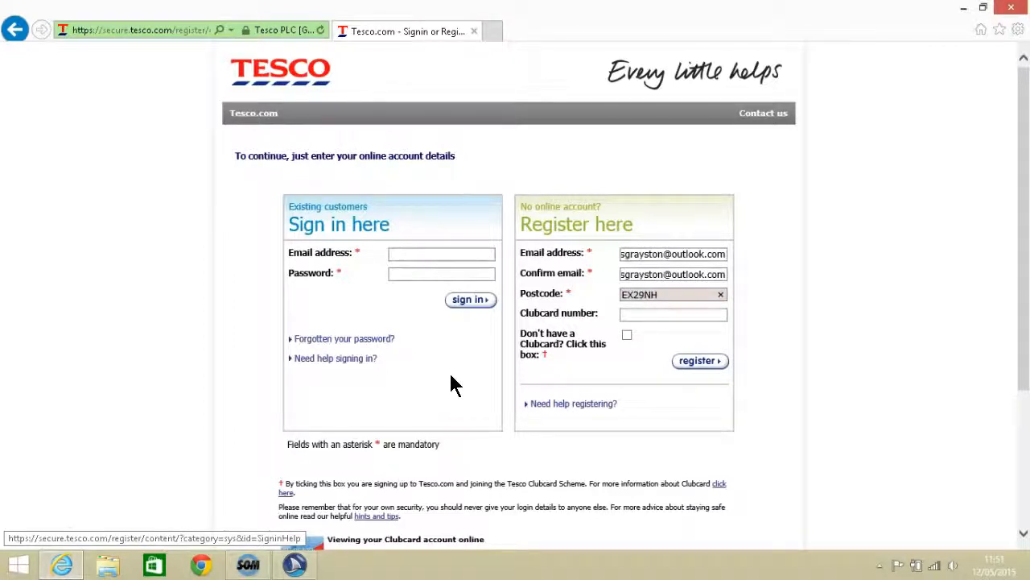
{"action": "left_click", "coordinate": [673, 294]}
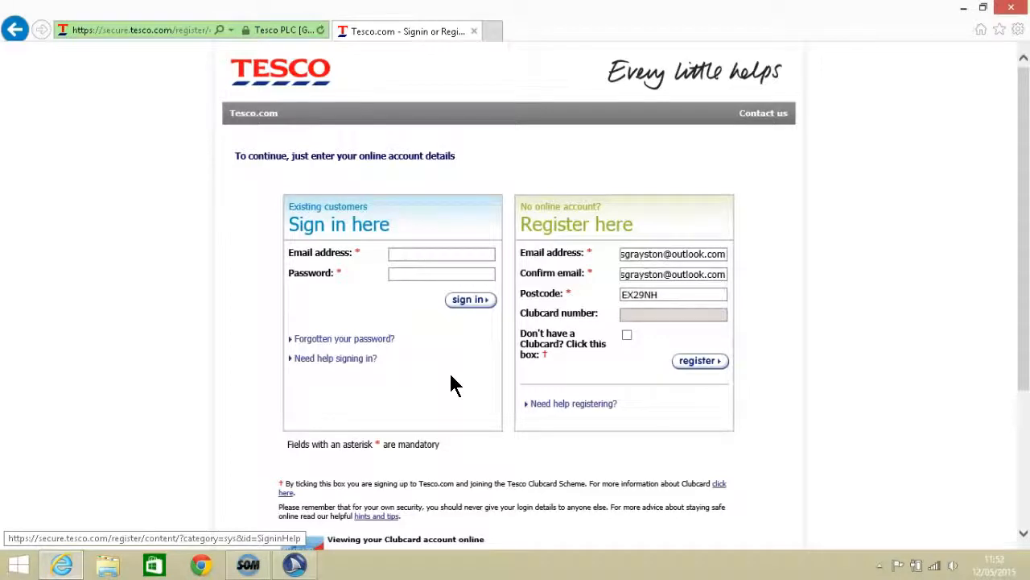
Tick 'Don't have a Clubcard?' leaving the Clubcard number empty
{"action": "left_click", "coordinate": [673, 314]}
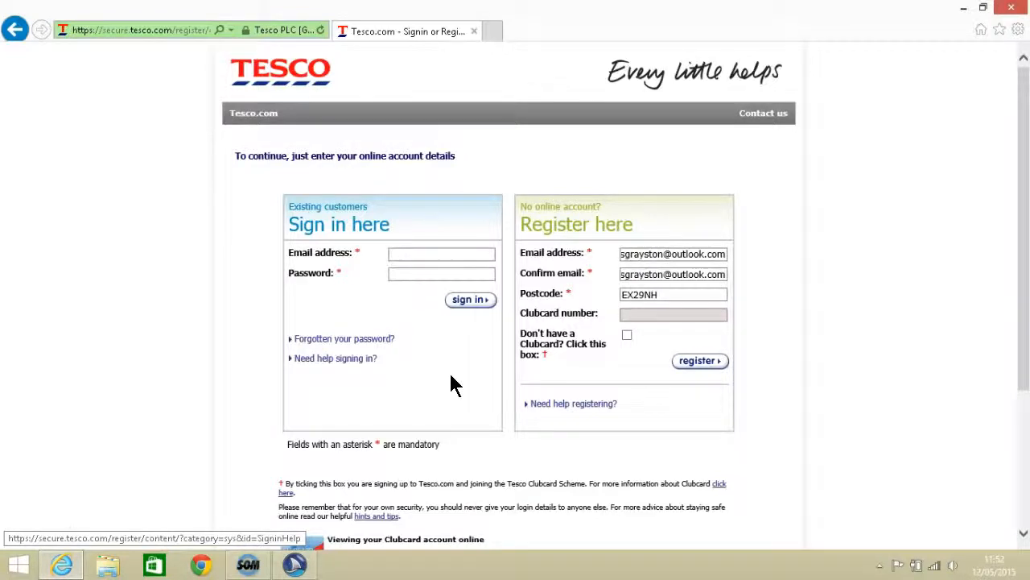
{"action": "left_click", "coordinate": [673, 314]}
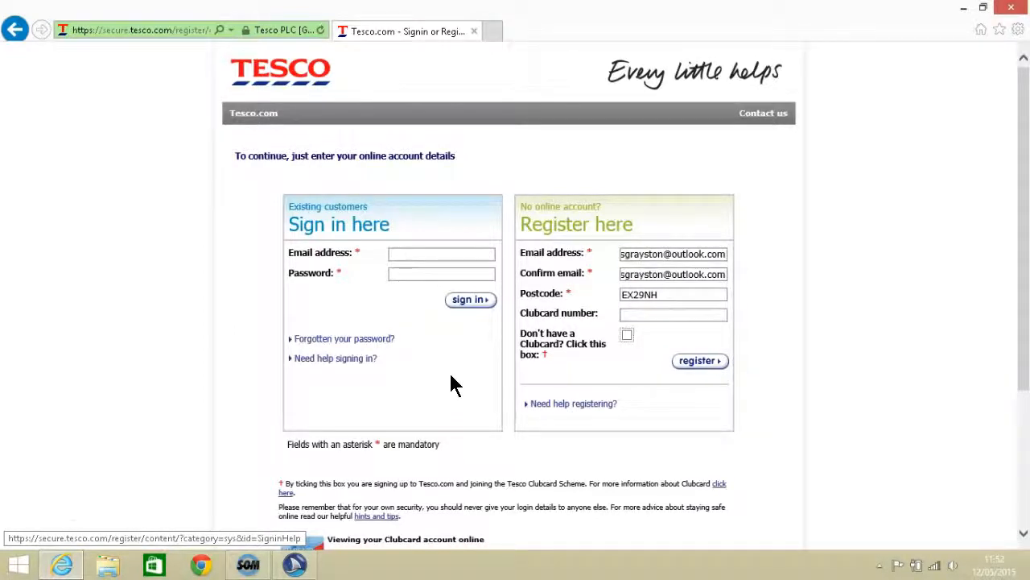
{"action": "left_click", "coordinate": [628, 334]}
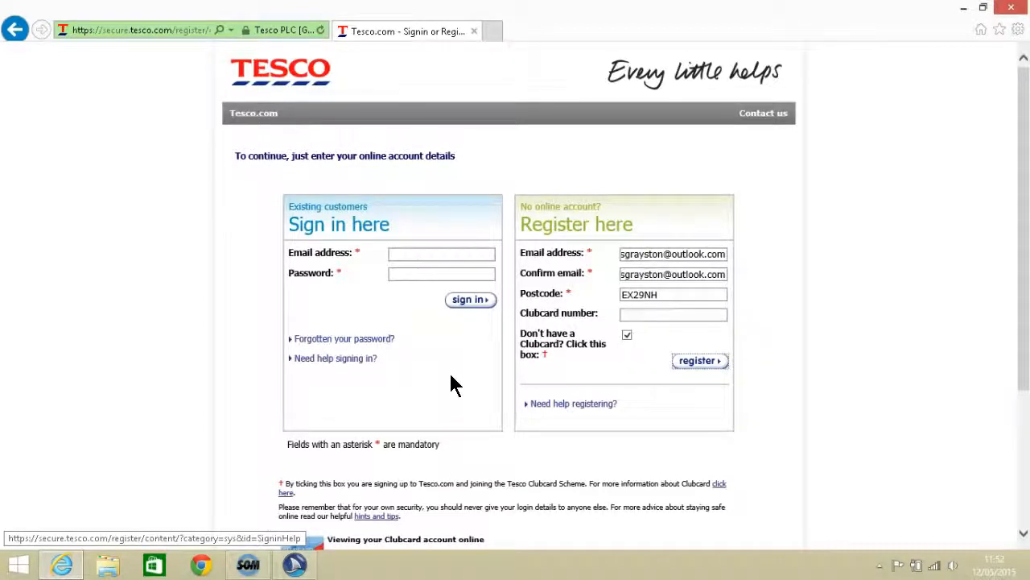
Submit with register and confirm OK to create a new Clubcard, reaching the full form
{"action": "left_click", "coordinate": [699, 360]}
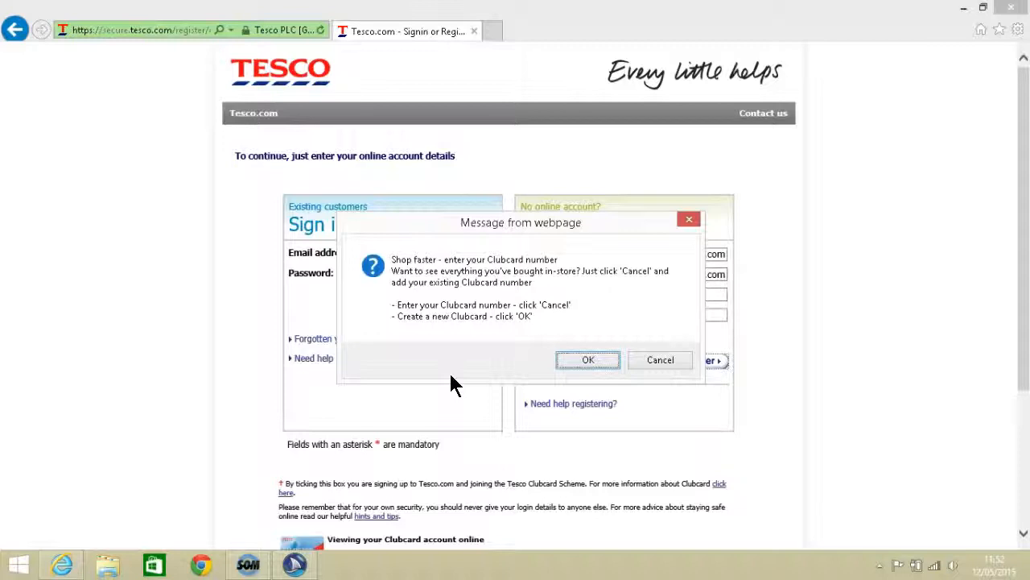
{"action": "left_click", "coordinate": [587, 360]}
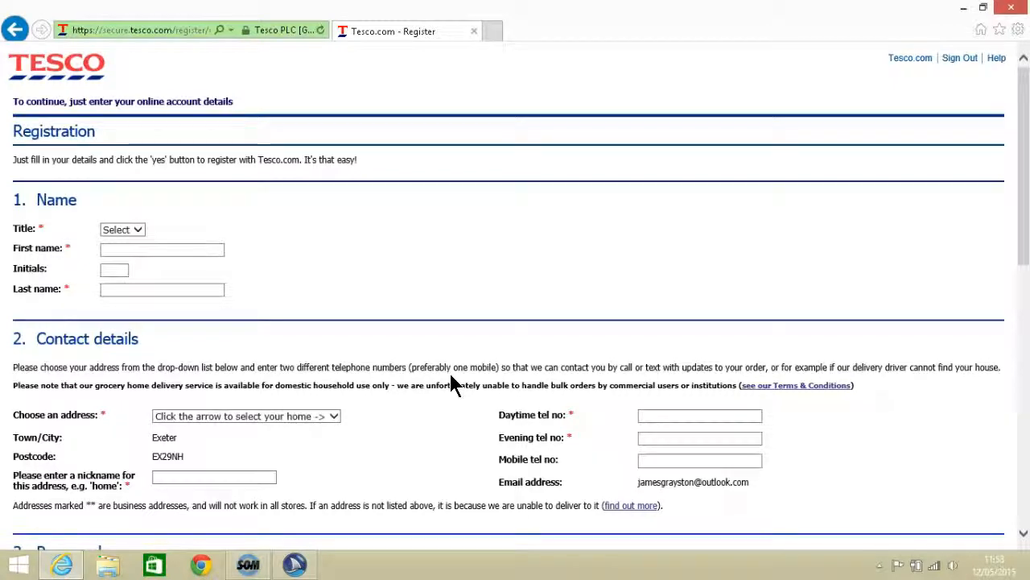
Cycle through the Title dropdown (Mr, Mrs, Miss) and settle on Mr
{"action": "left_click", "coordinate": [122, 229]}
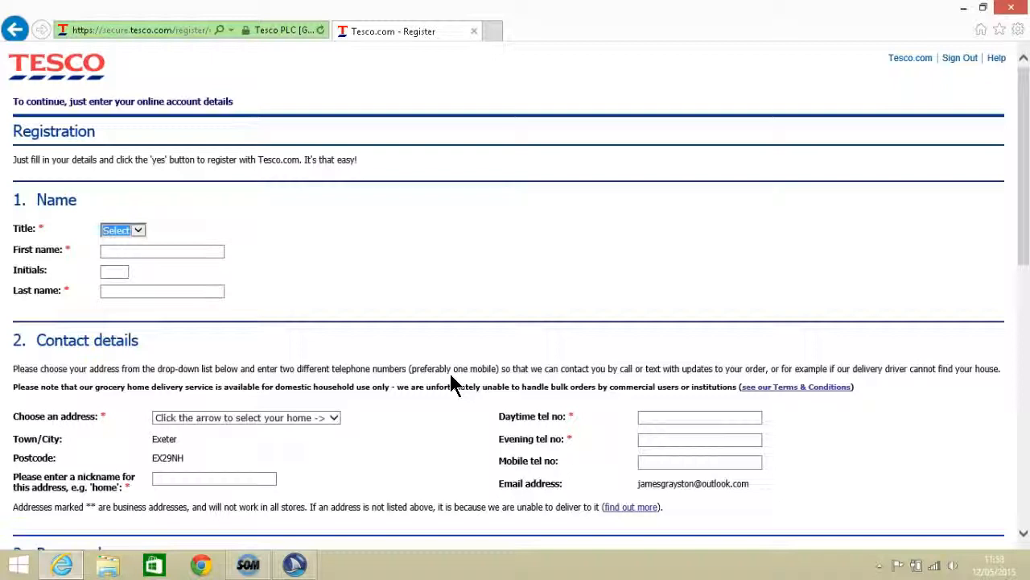
{"action": "left_click", "coordinate": [122, 229]}
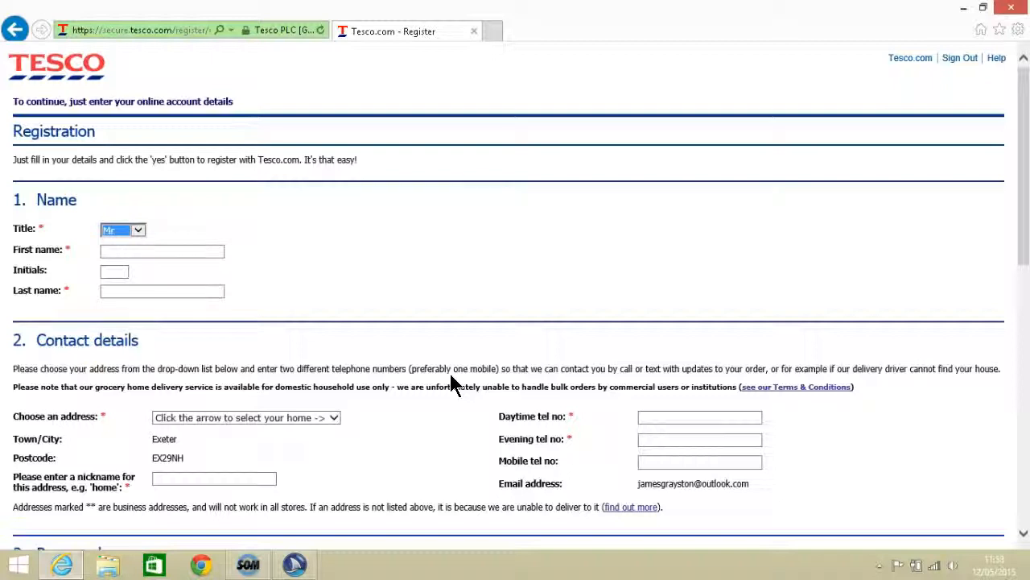
{"action": "left_click", "coordinate": [122, 229]}
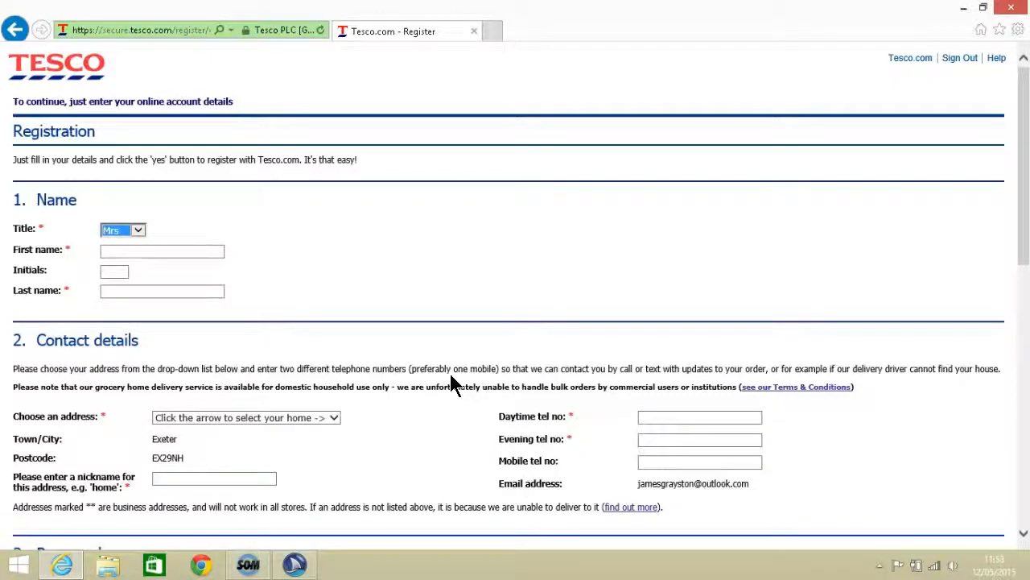
{"action": "left_click", "coordinate": [137, 230]}
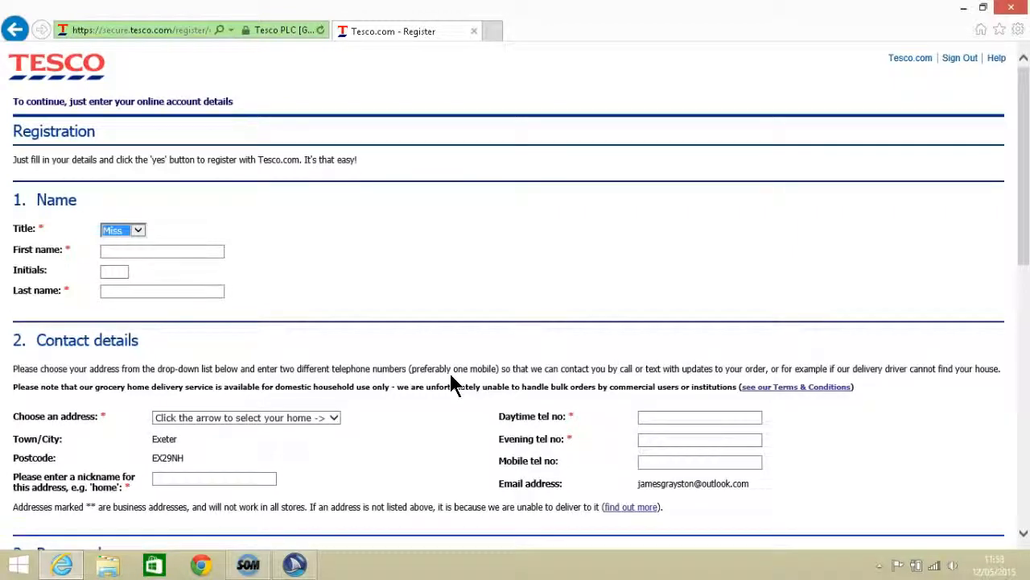
{"action": "left_click", "coordinate": [122, 230]}
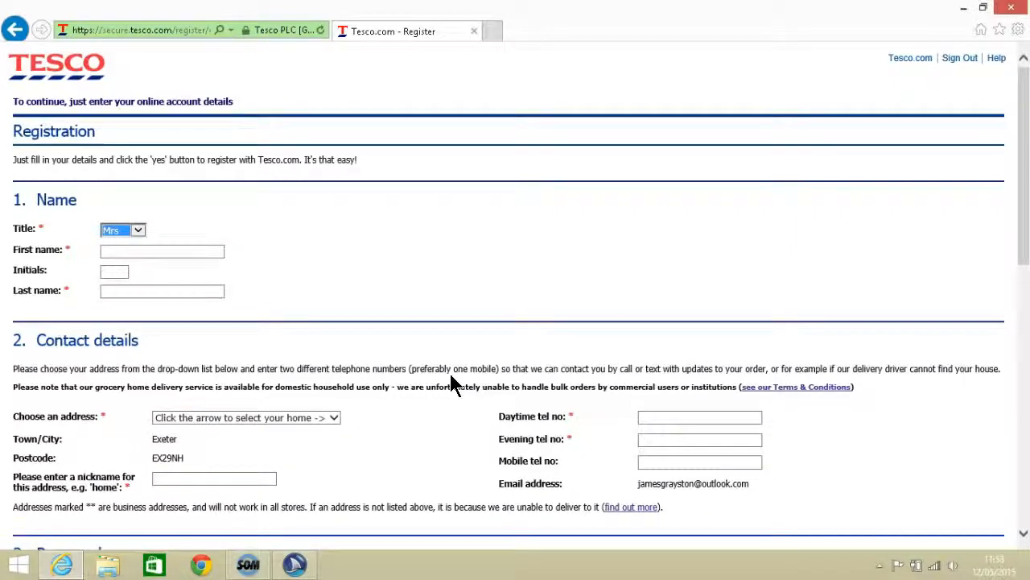
{"action": "left_click", "coordinate": [123, 230]}
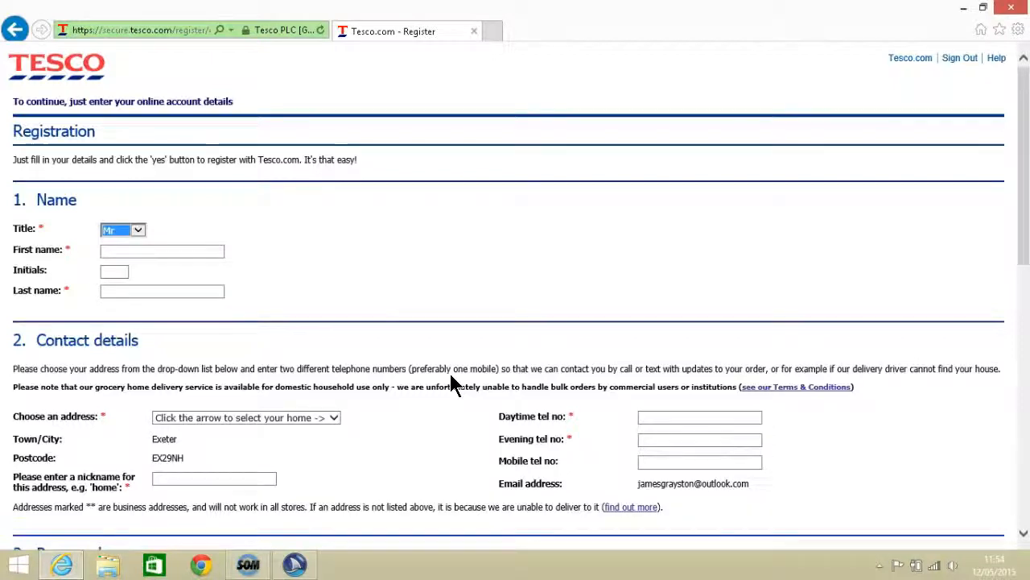
{"action": "left_click", "coordinate": [162, 250]}
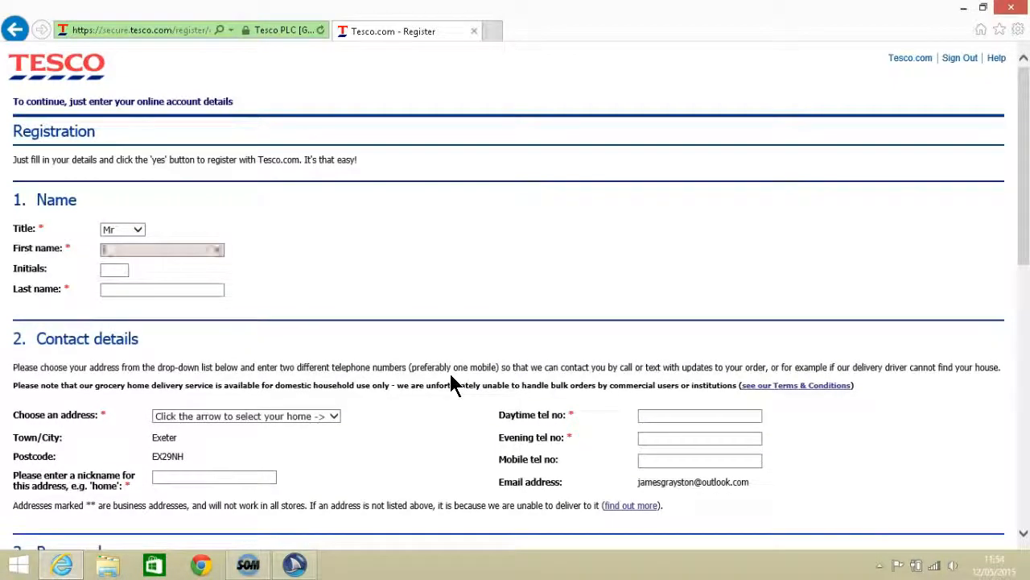
{"action": "type", "text": "James"}
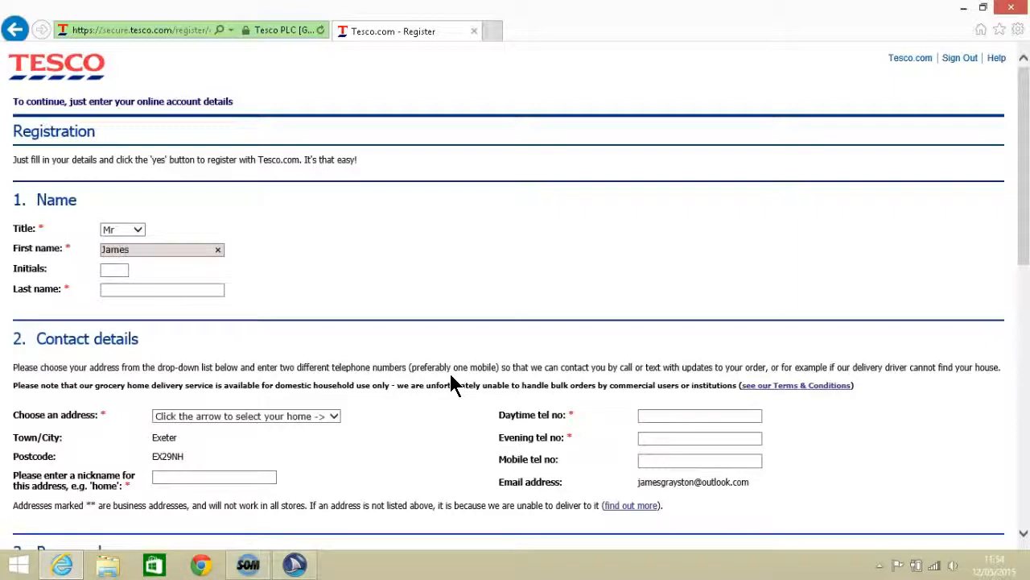
{"action": "left_click", "coordinate": [161, 249]}
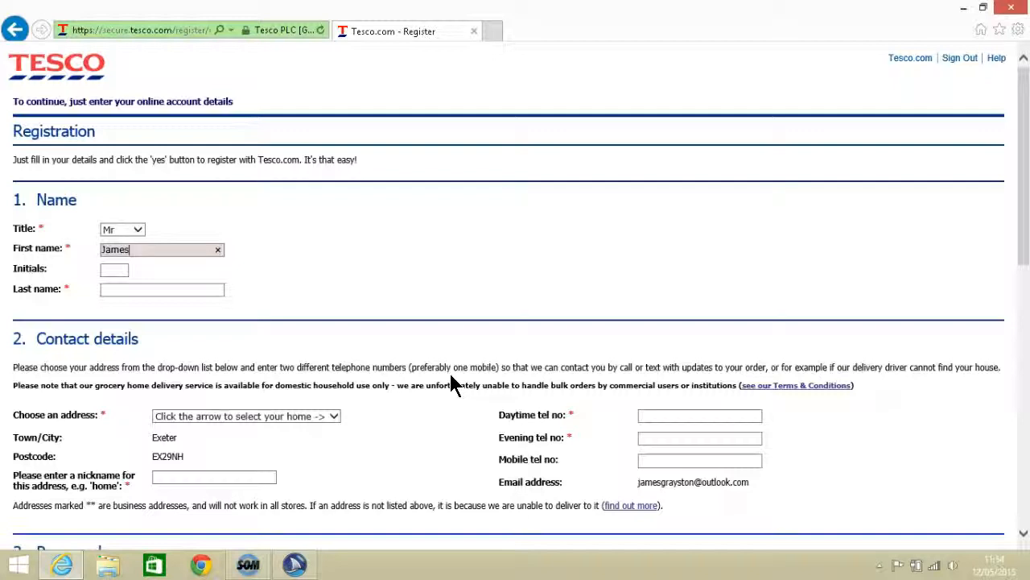
{"action": "left_click", "coordinate": [114, 270]}
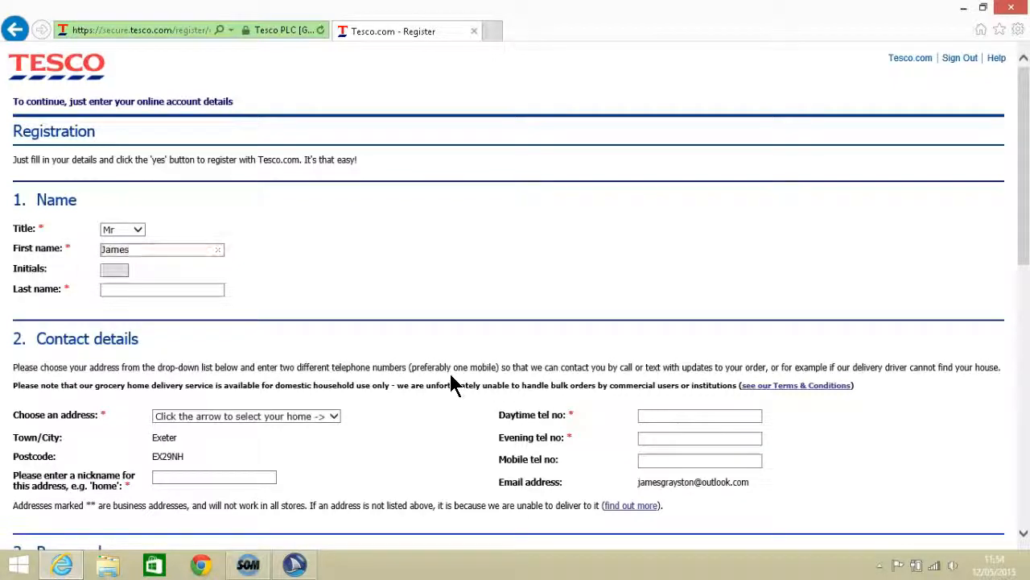
{"action": "type", "text": "Gr"}
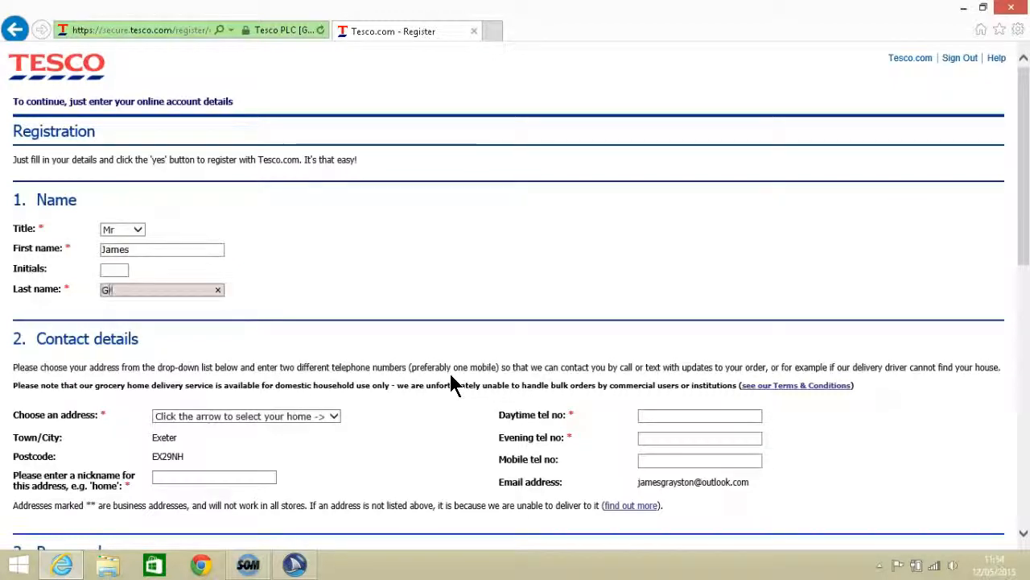
{"action": "type", "text": "raysto"}
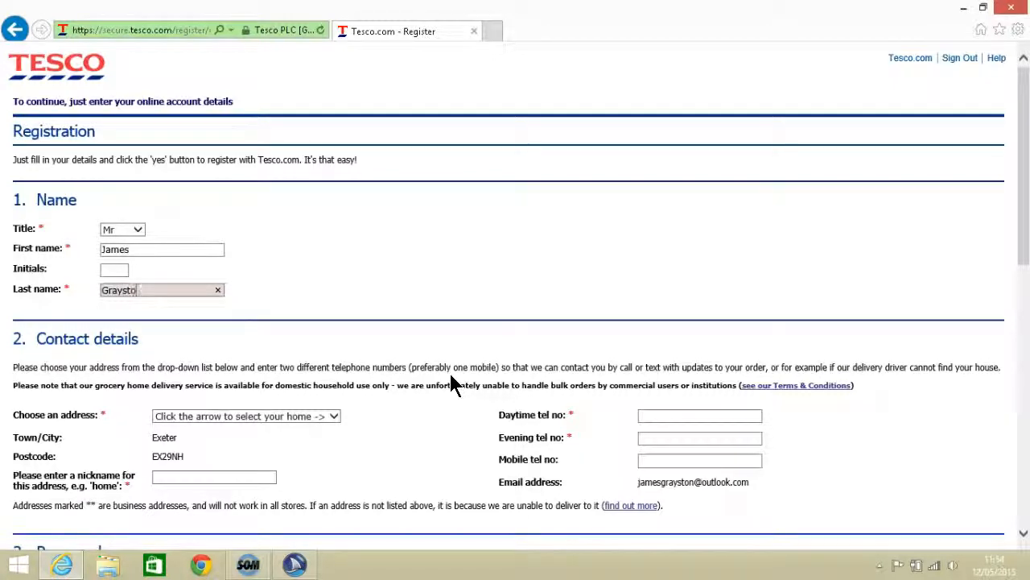
{"action": "type", "text": "n"}
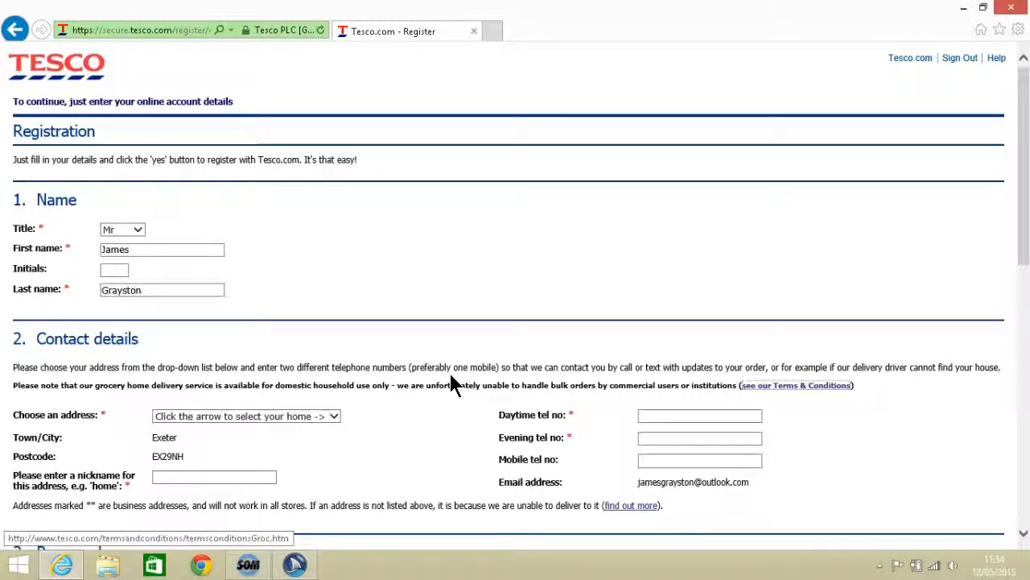
{"action": "left_click", "coordinate": [246, 415]}
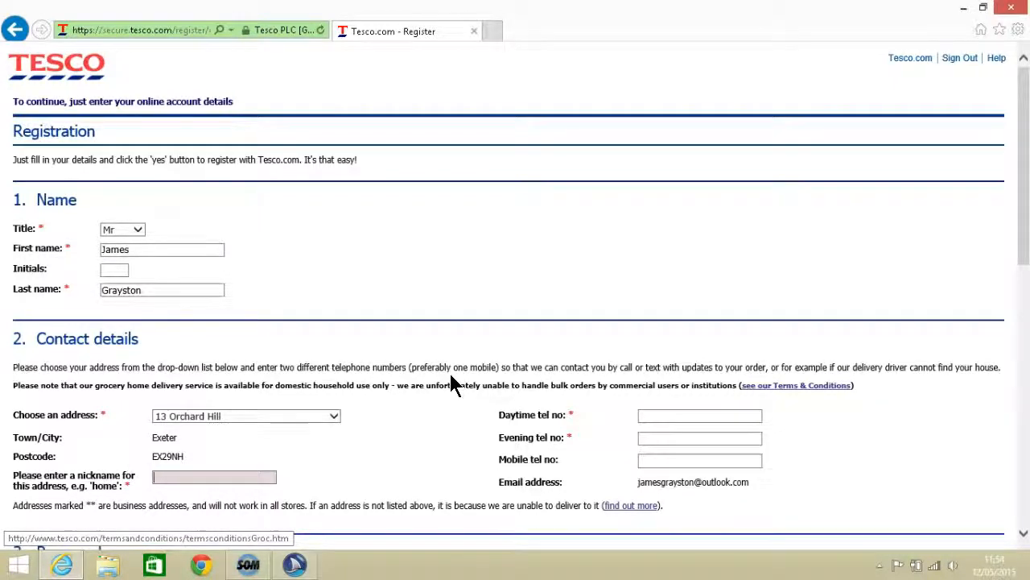
{"action": "type", "text": "Home"}
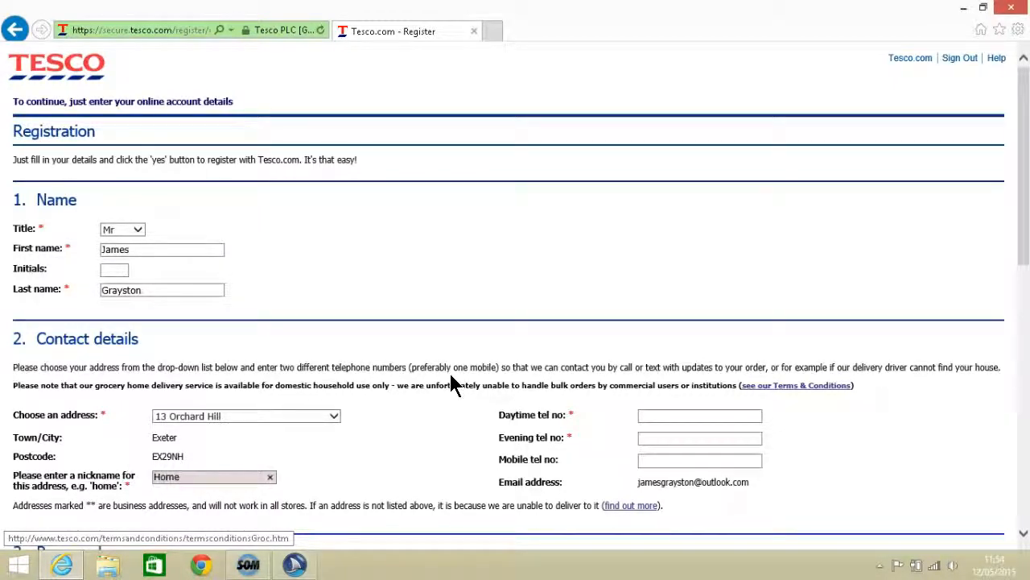
{"action": "left_click", "coordinate": [213, 475]}
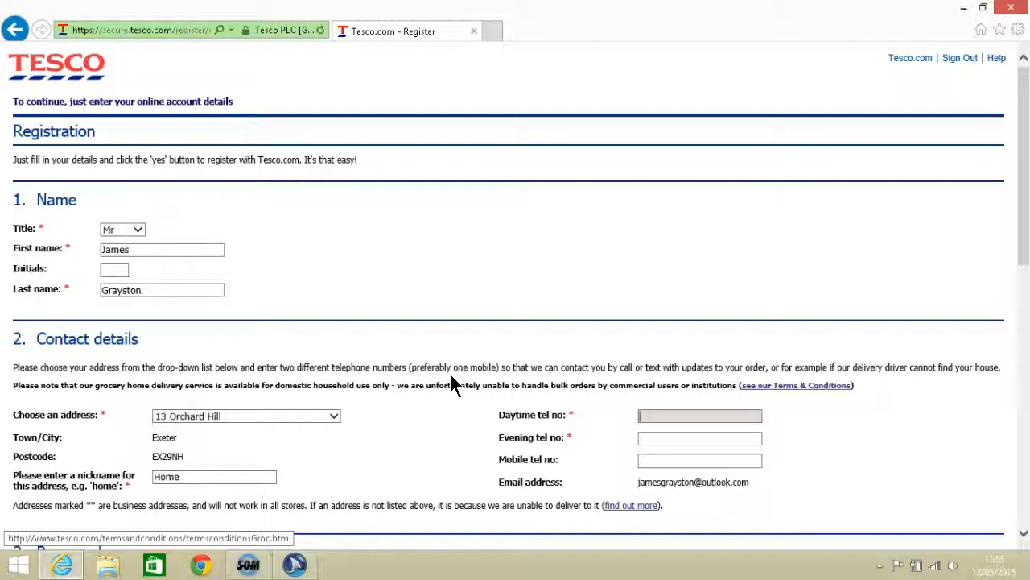
Scroll the Registration page down until the Password section and its rules appear
{"action": "left_click", "coordinate": [700, 437]}
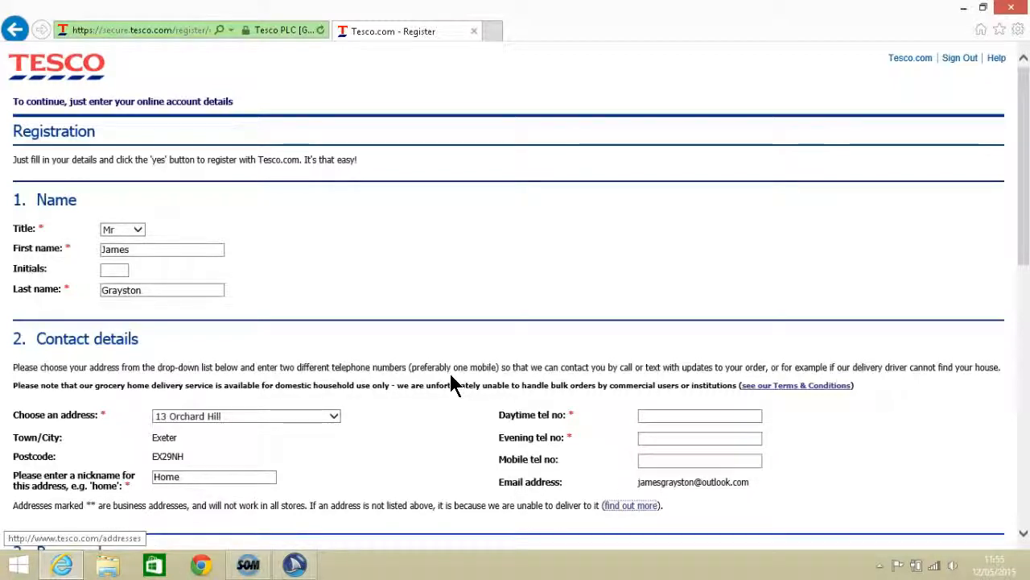
{"action": "scroll", "scroll_direction": "down", "scroll_amount": 3}
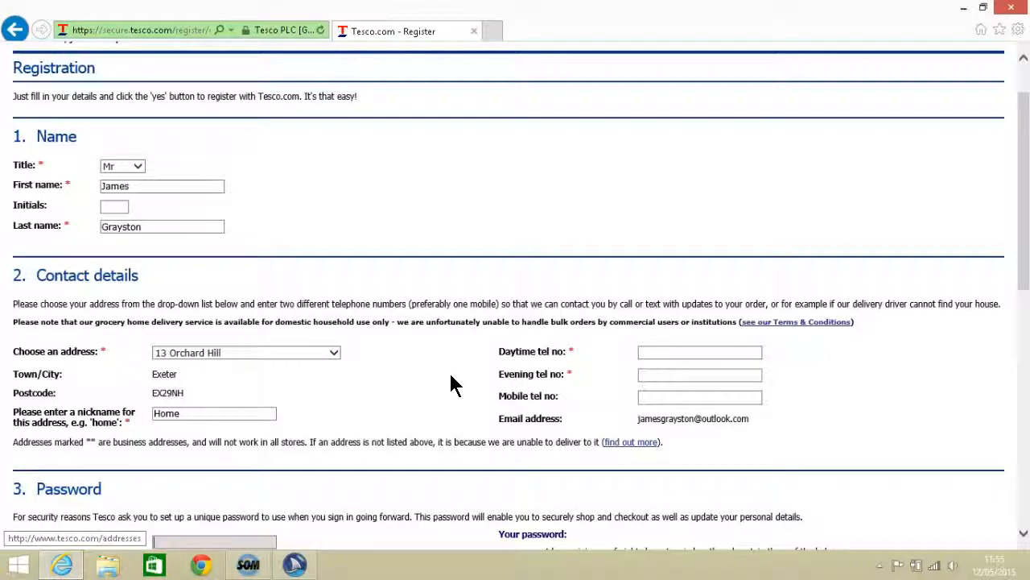
{"action": "scroll", "scroll_direction": "down", "scroll_amount": 3}
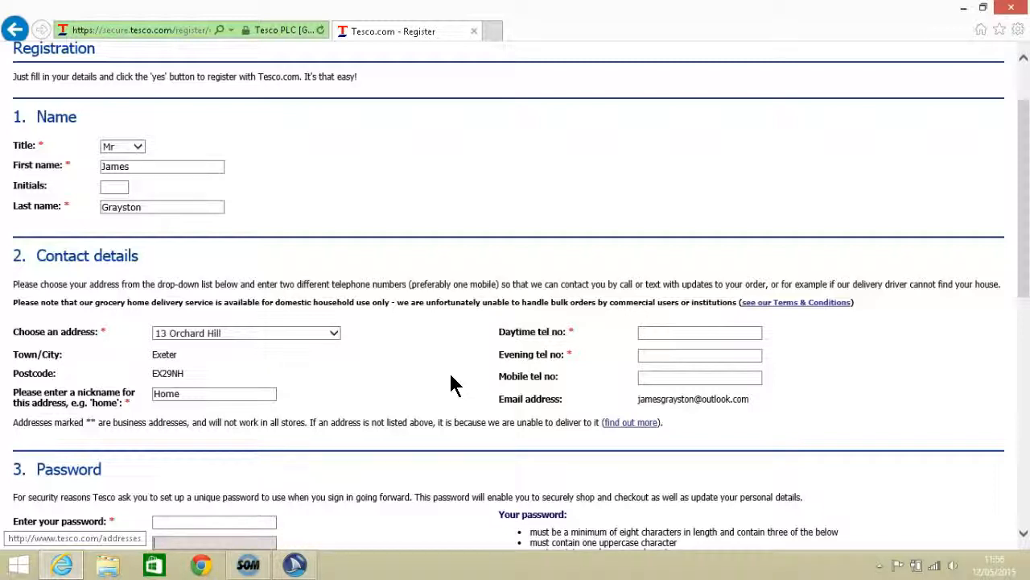
Choose Screen Reader as the User Accessibility Option under More about you
{"action": "scroll", "scroll_direction": "down", "scroll_amount": 3}
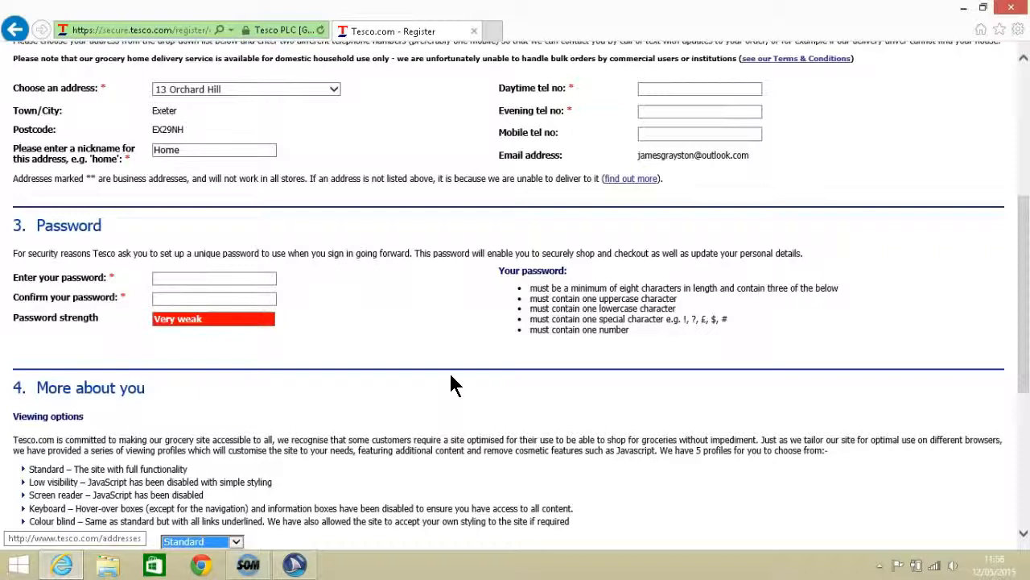
{"action": "left_click", "coordinate": [200, 541]}
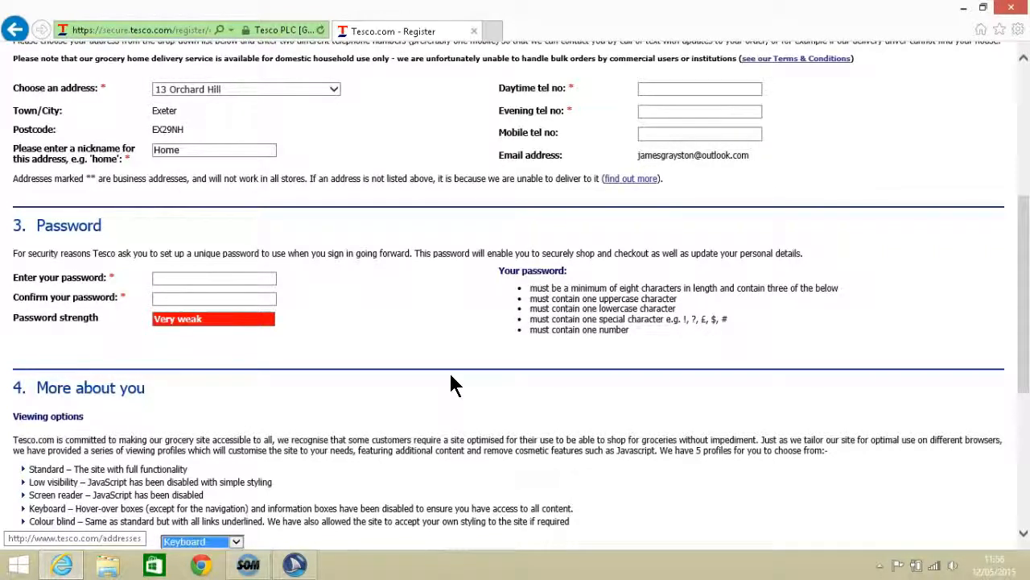
{"action": "left_click", "coordinate": [201, 541]}
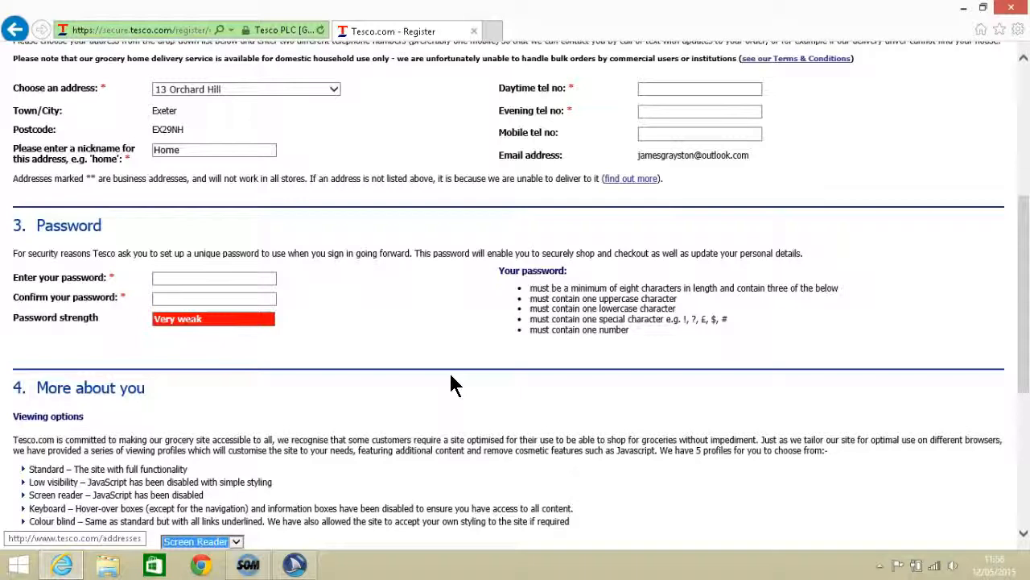
{"action": "scroll", "scroll_direction": "down", "scroll_amount": 3}
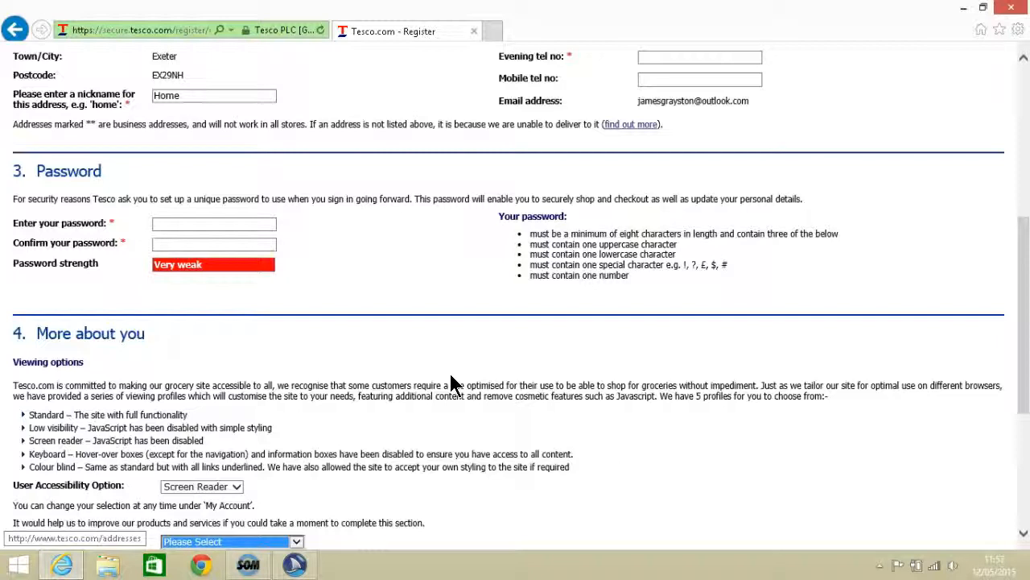
Answer 'How did you hear about us?' with Other and scroll to the small print and terms
{"action": "left_click", "coordinate": [232, 541]}
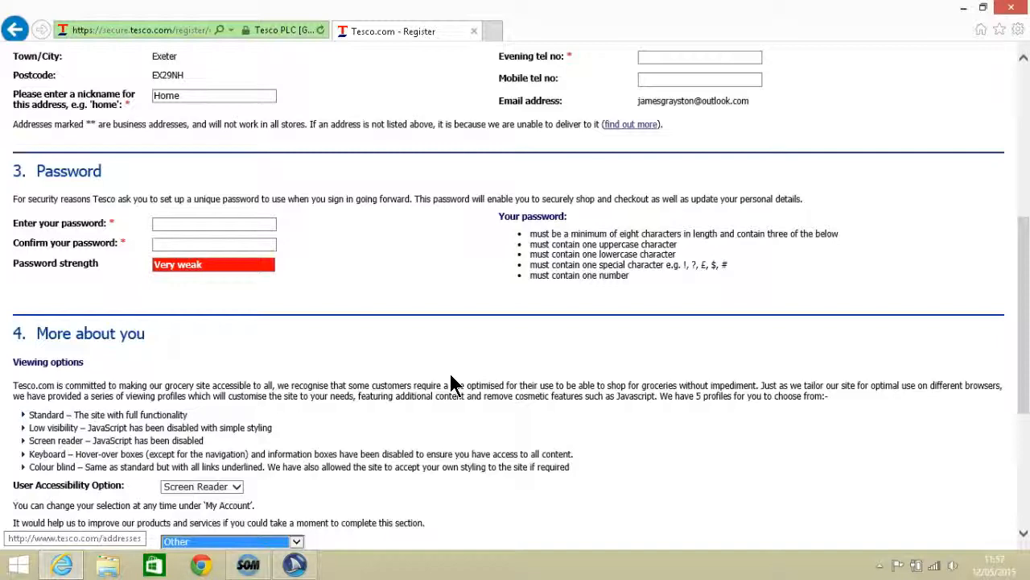
{"action": "scroll", "scroll_direction": "down", "scroll_amount": 3}
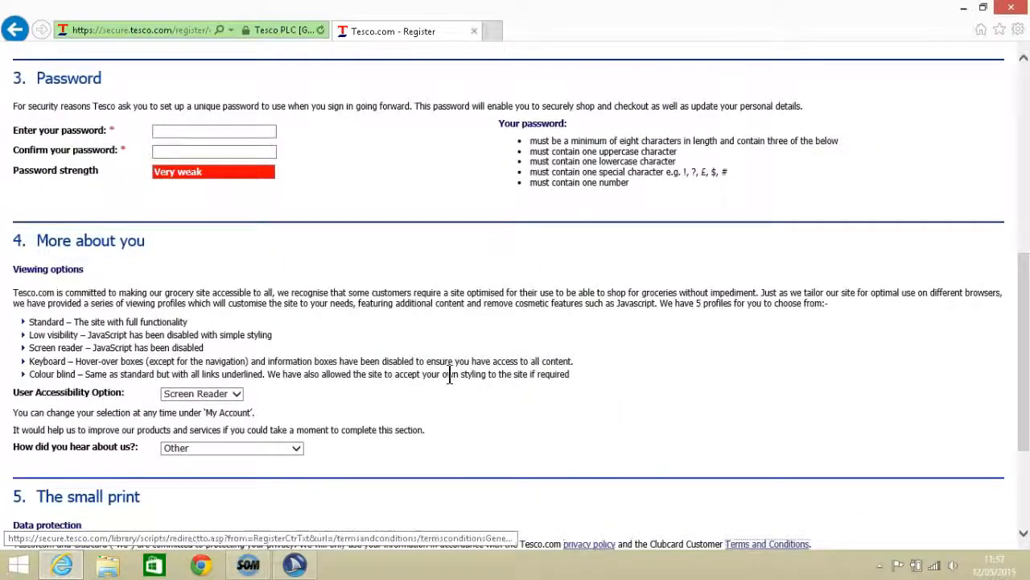
{"action": "scroll", "scroll_direction": "down", "scroll_amount": 3}
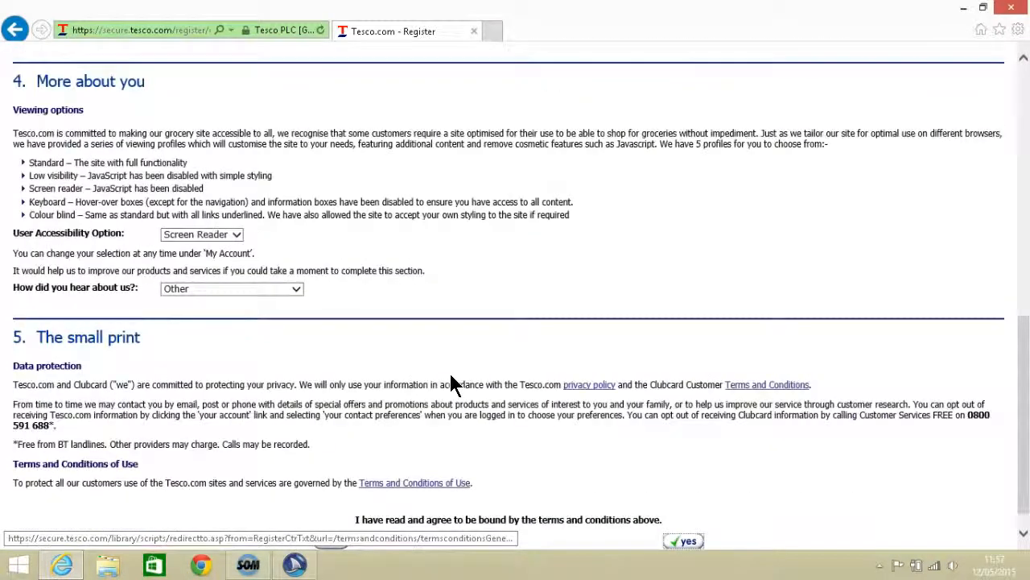